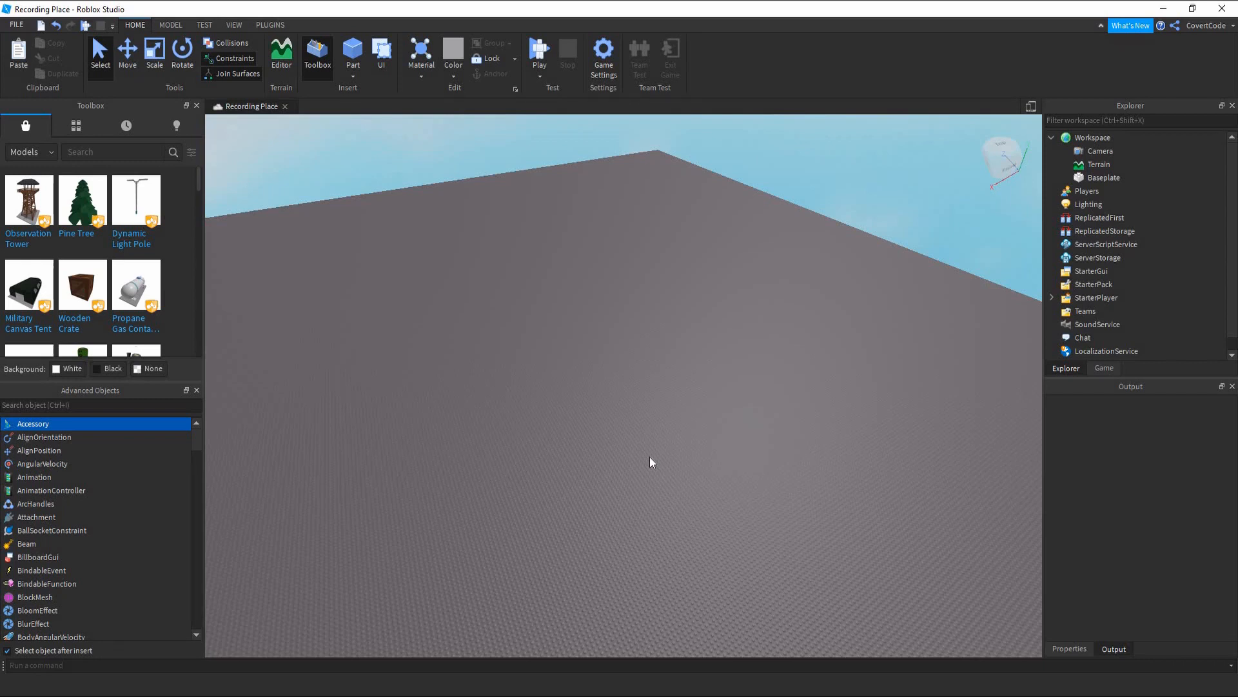
mouse_move(681, 436)
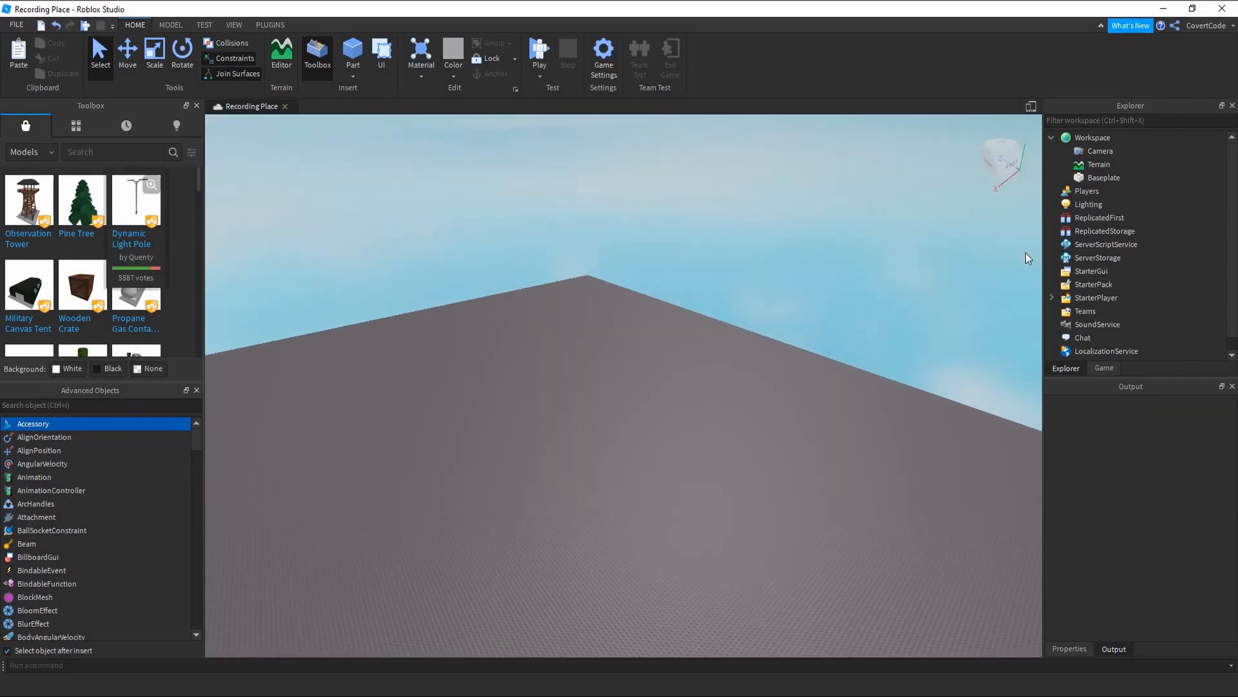
mouse_move(740, 270)
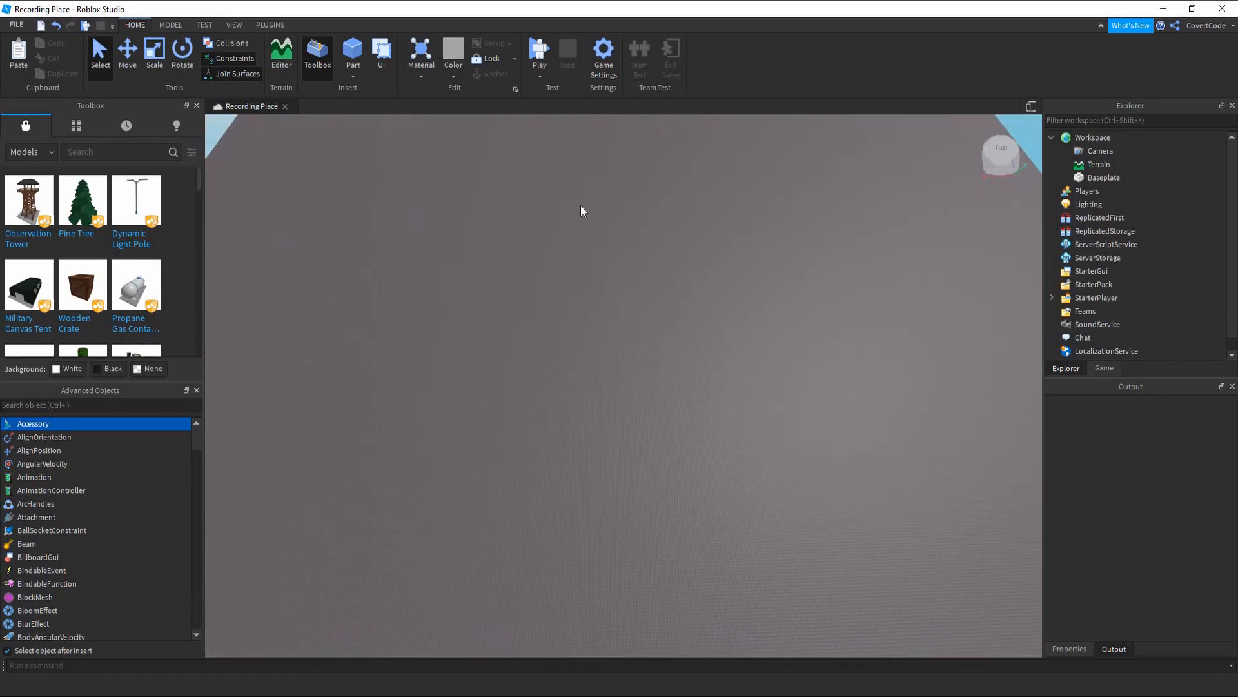
mouse_move(617, 221)
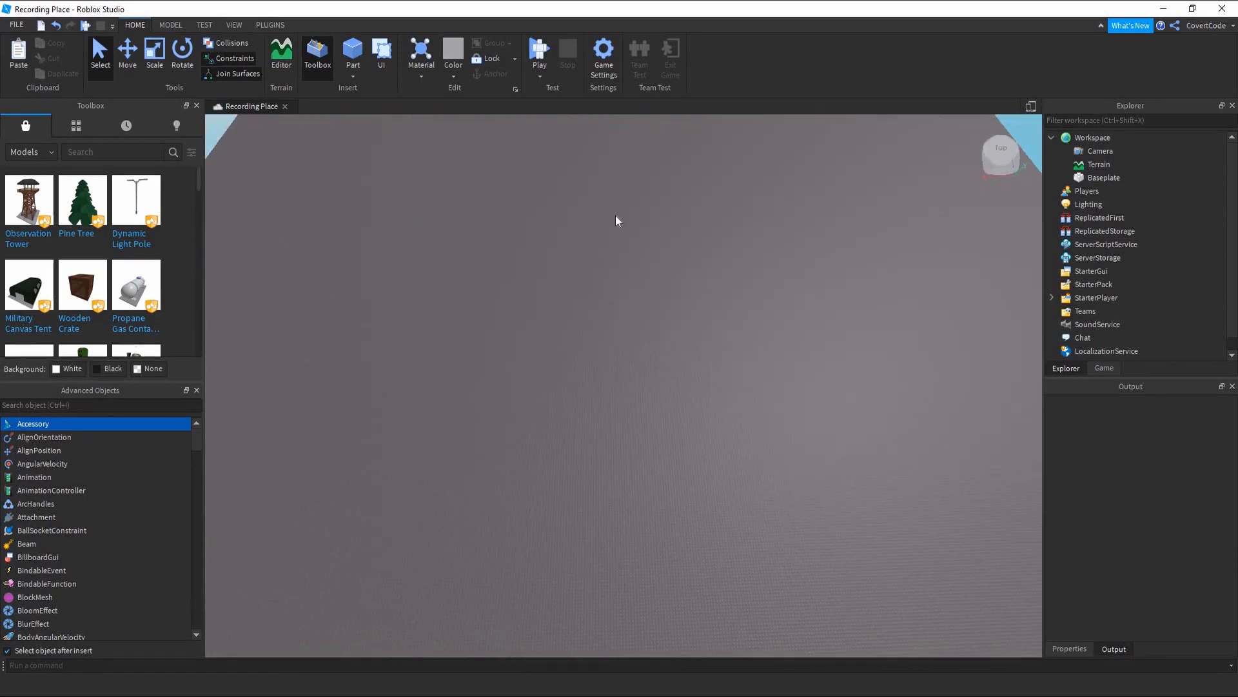
mouse_move(1137, 398)
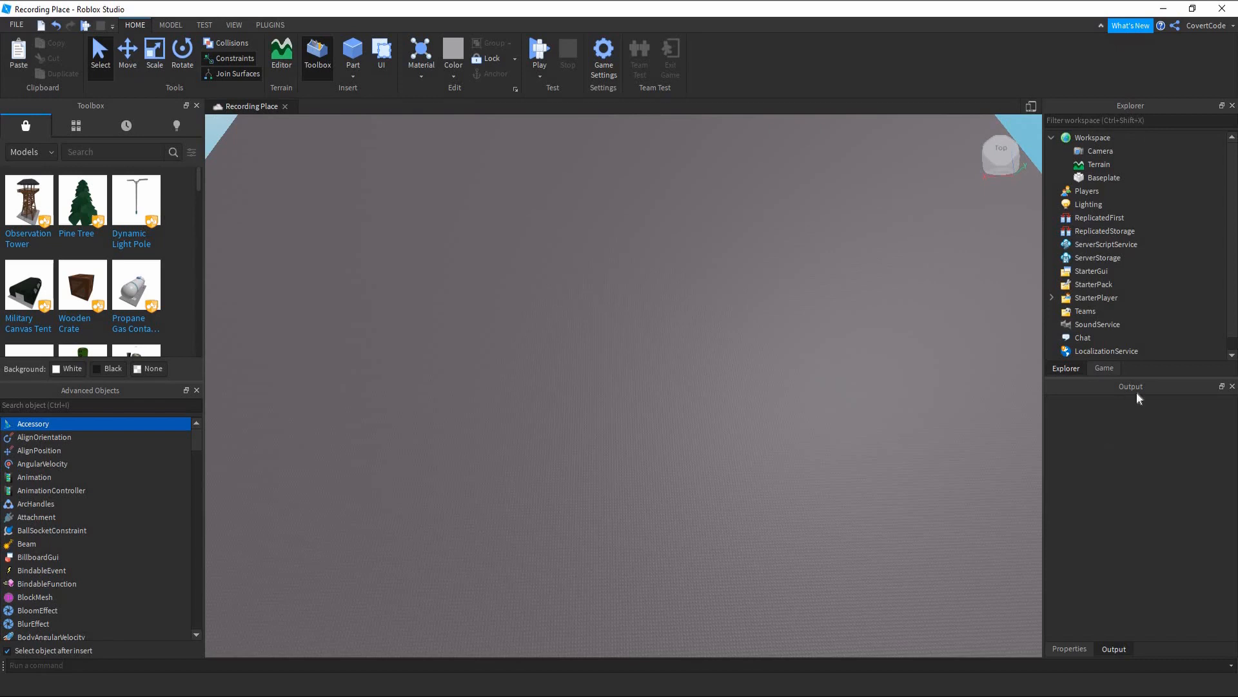
Show the Properties panel in the lower-right dock instead of Output
left_click(1068, 649)
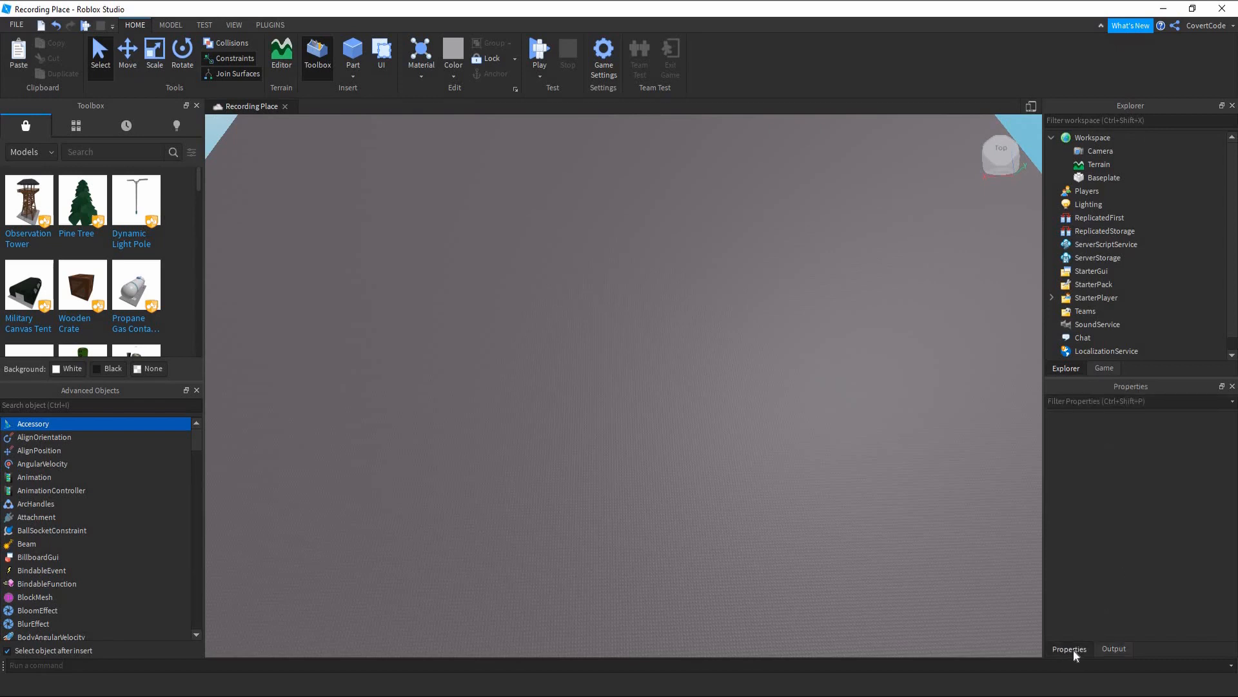
mouse_move(344, 245)
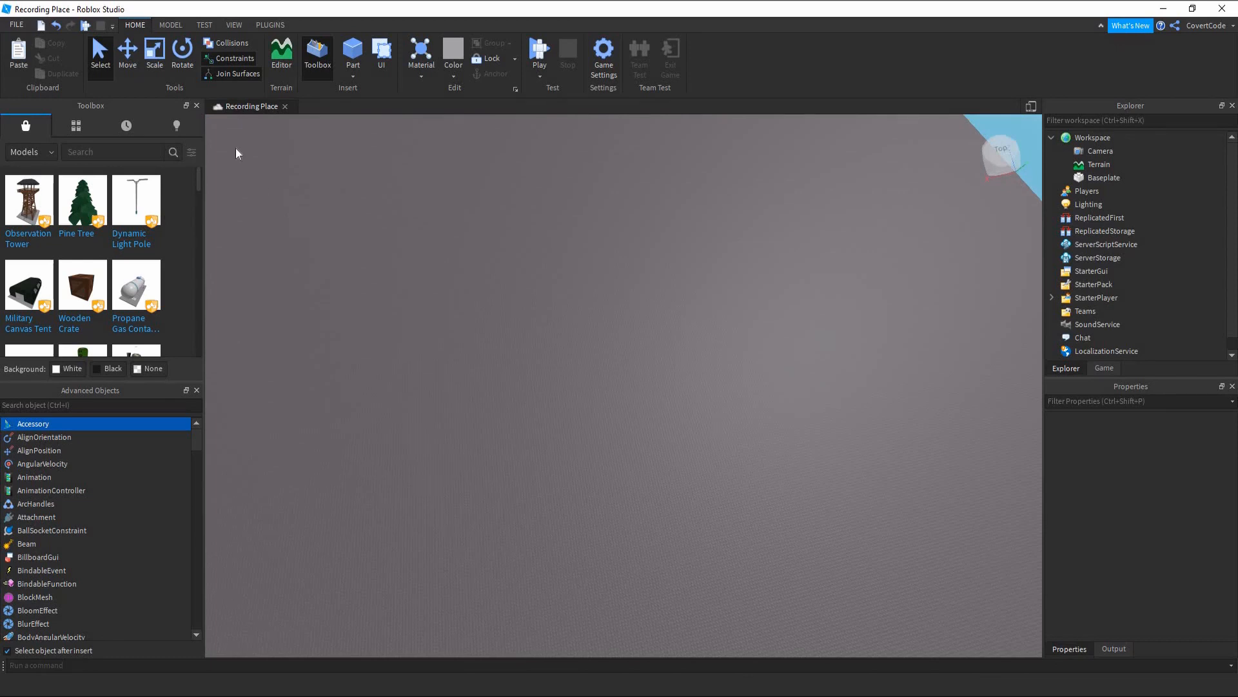
Switch the ribbon to the VIEW tools for showing and hiding editor windows
left_click(234, 25)
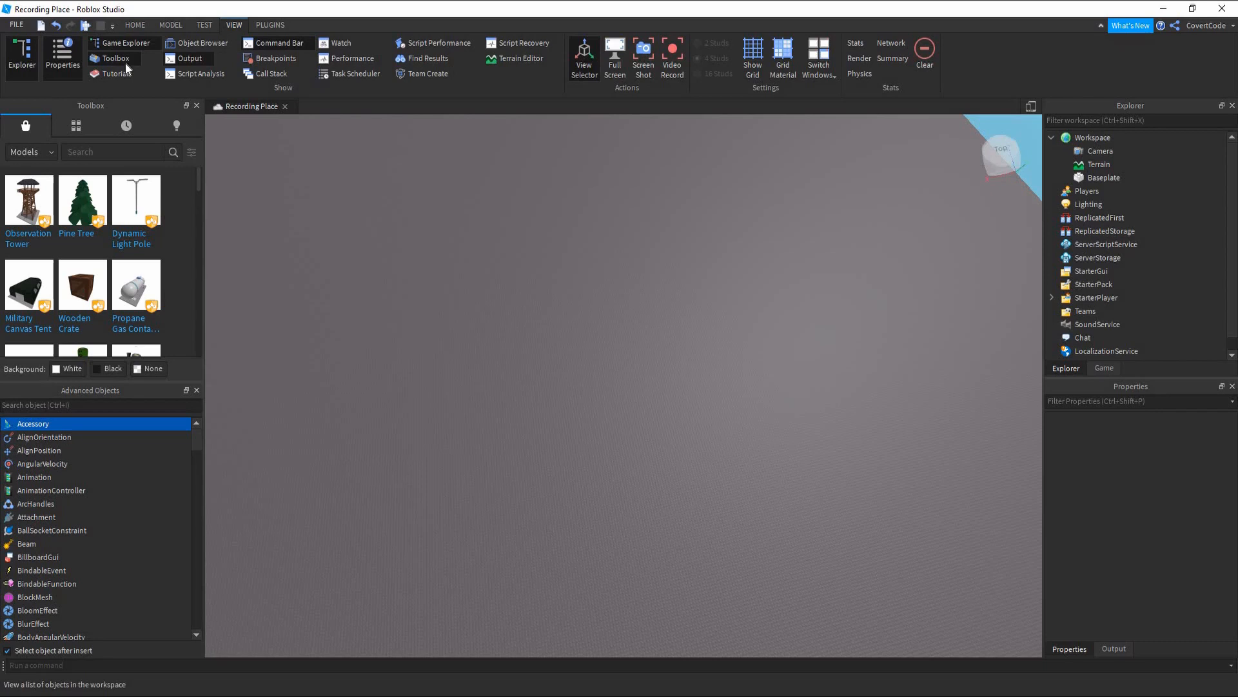
mouse_move(476, 109)
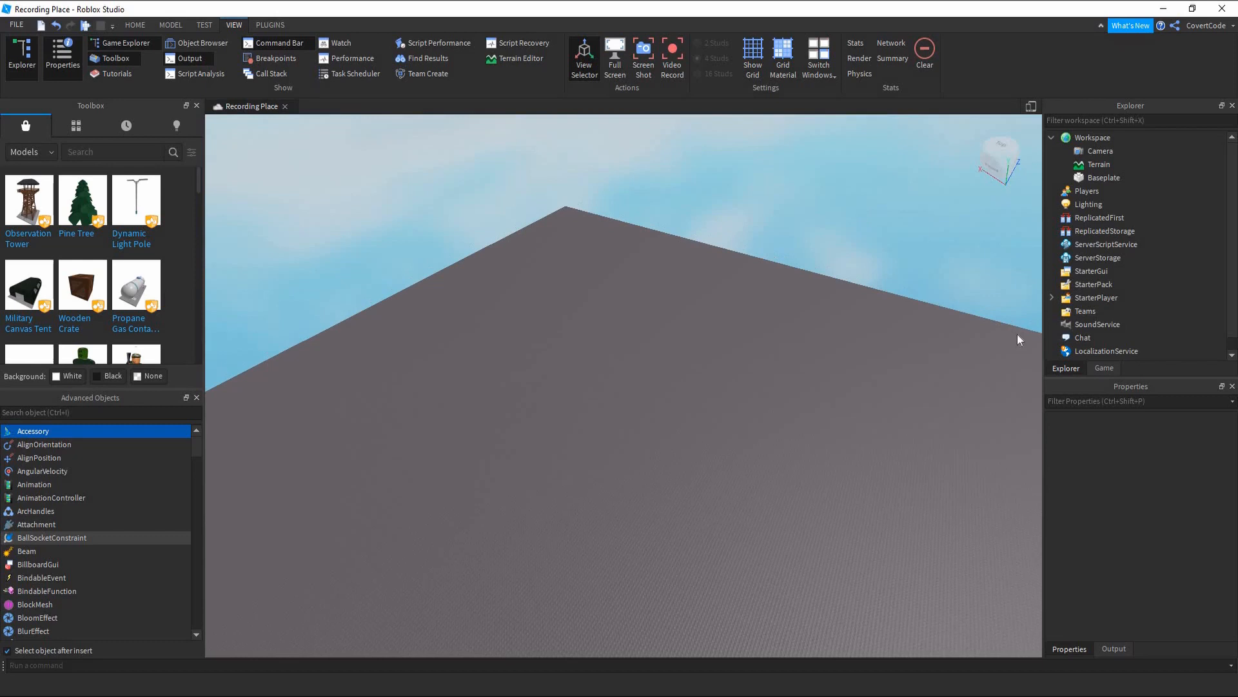
mouse_move(612, 436)
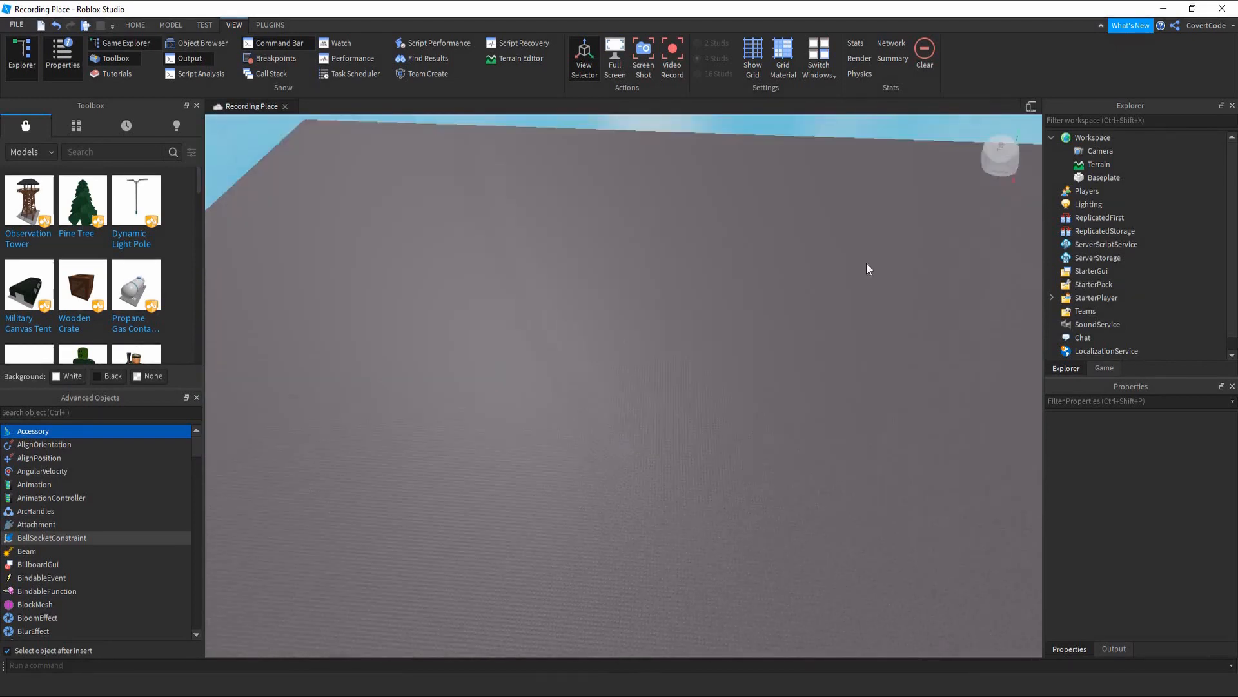
Return the ribbon to the HOME editing tools
left_click(1101, 151)
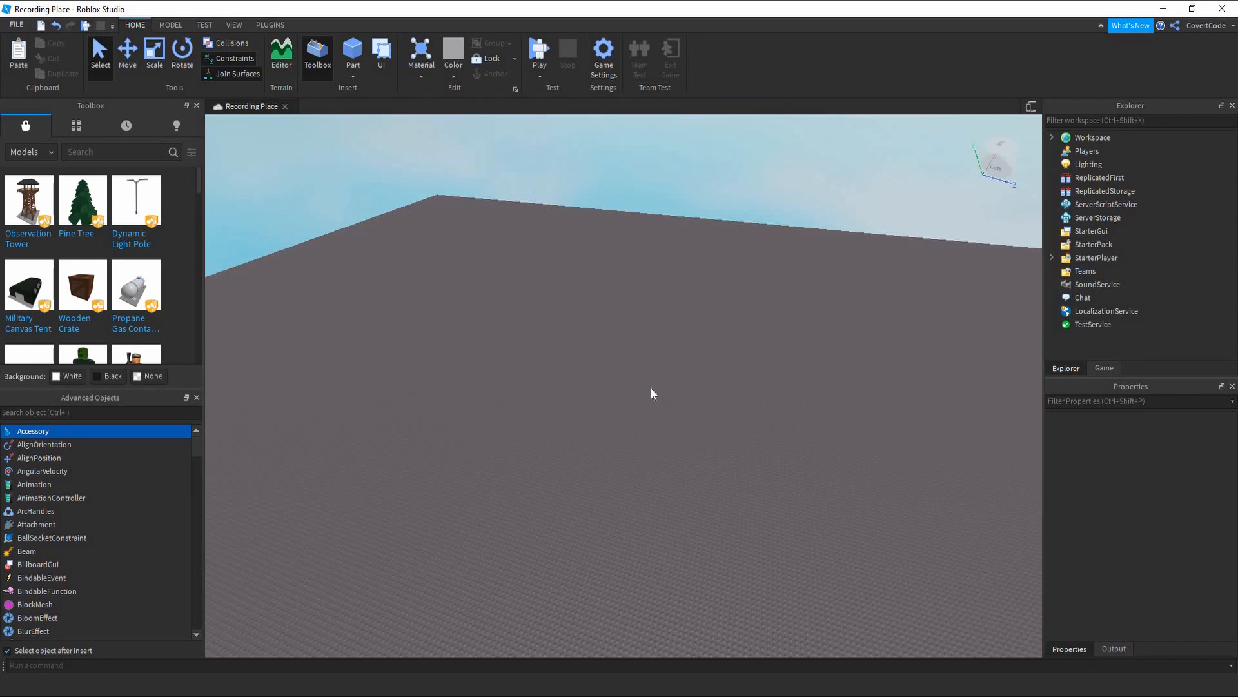
mouse_move(691, 299)
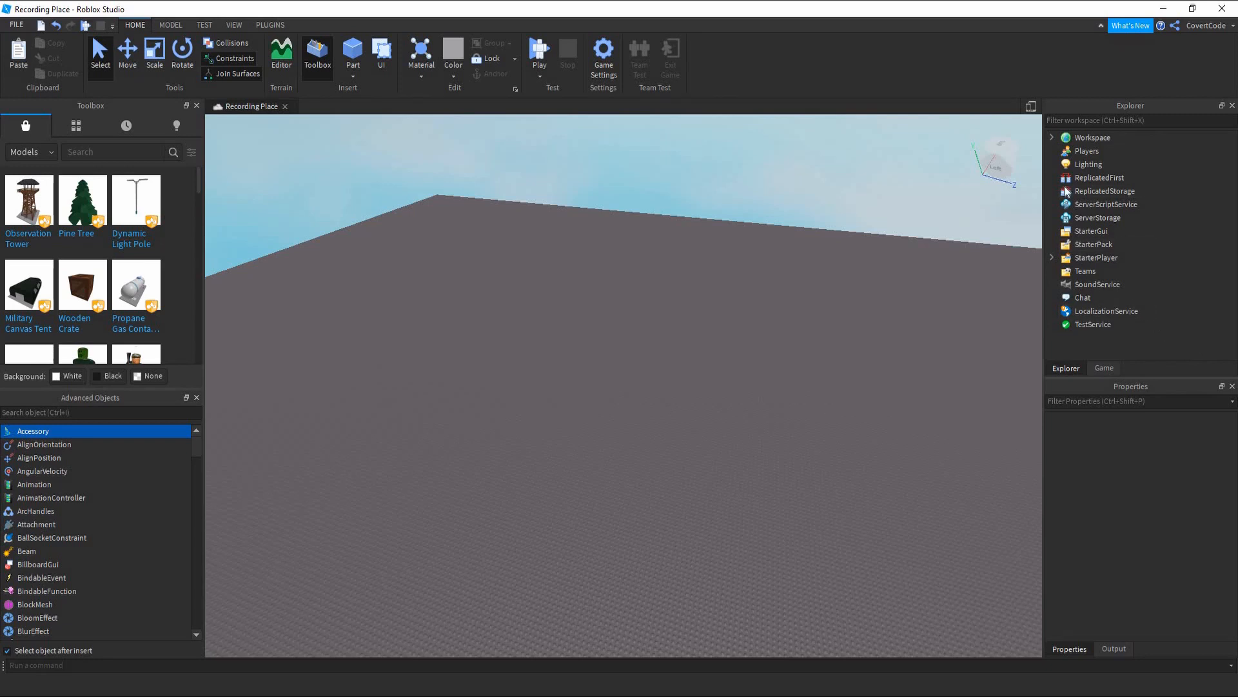
mouse_move(995, 146)
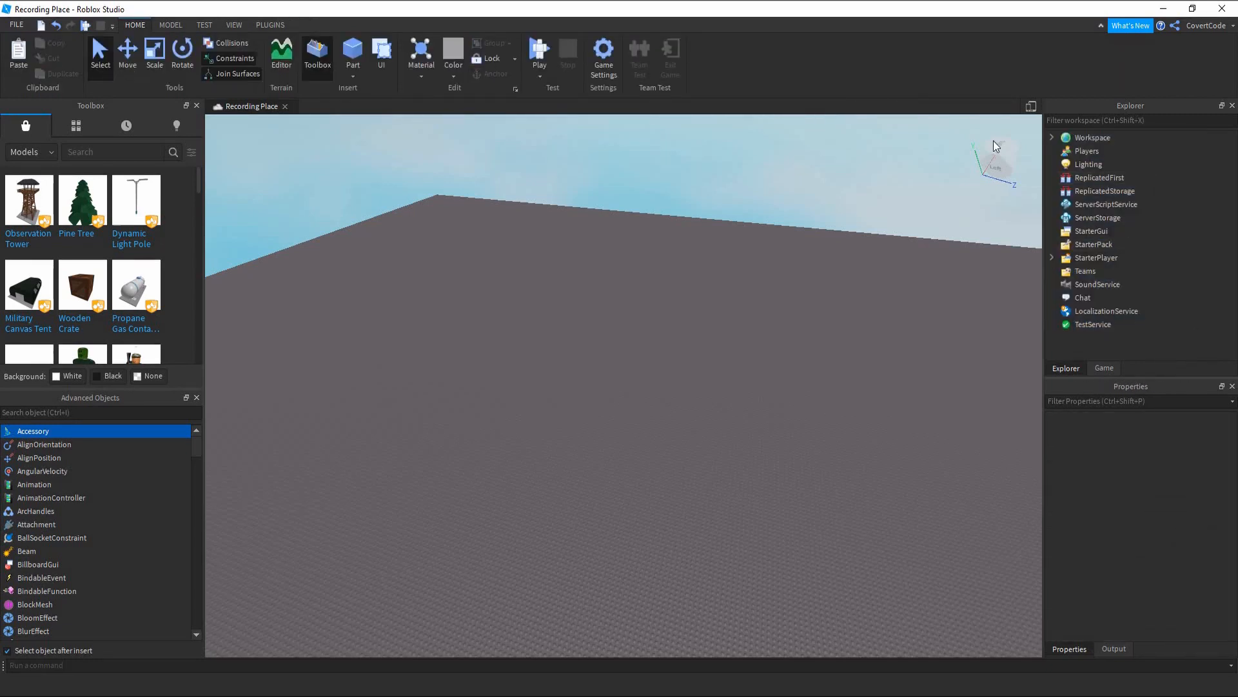
mouse_move(1203, 333)
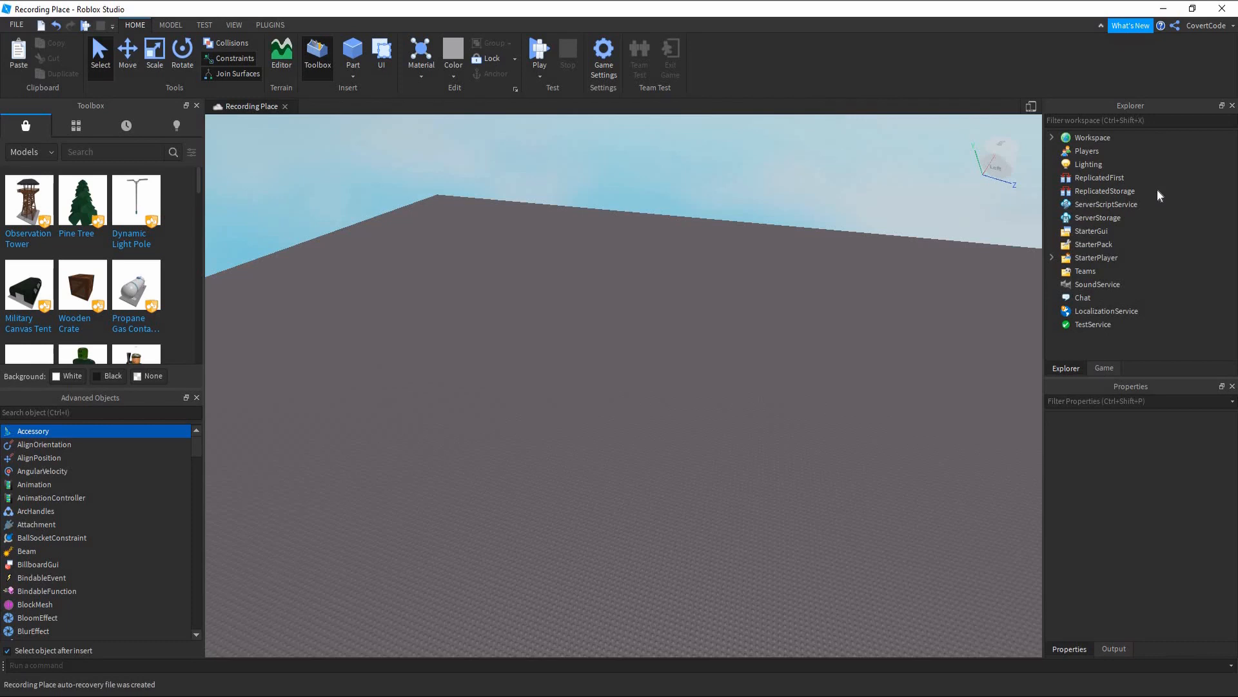
mouse_move(1086, 149)
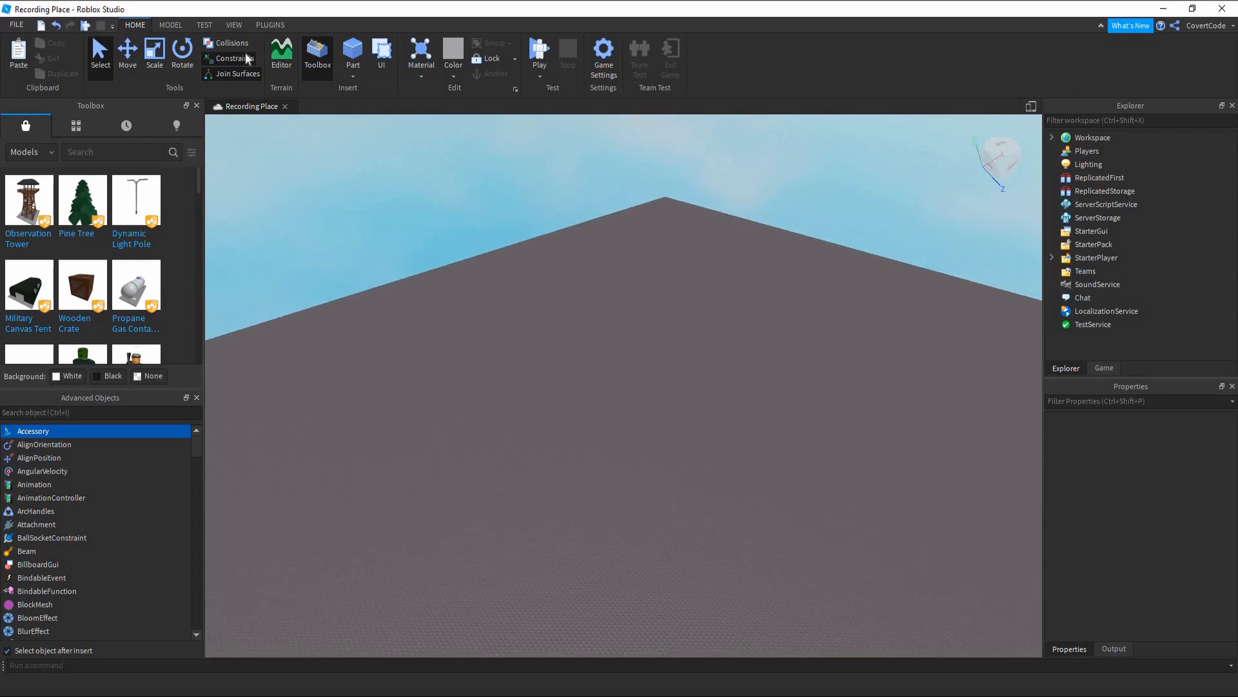
mouse_move(1081, 56)
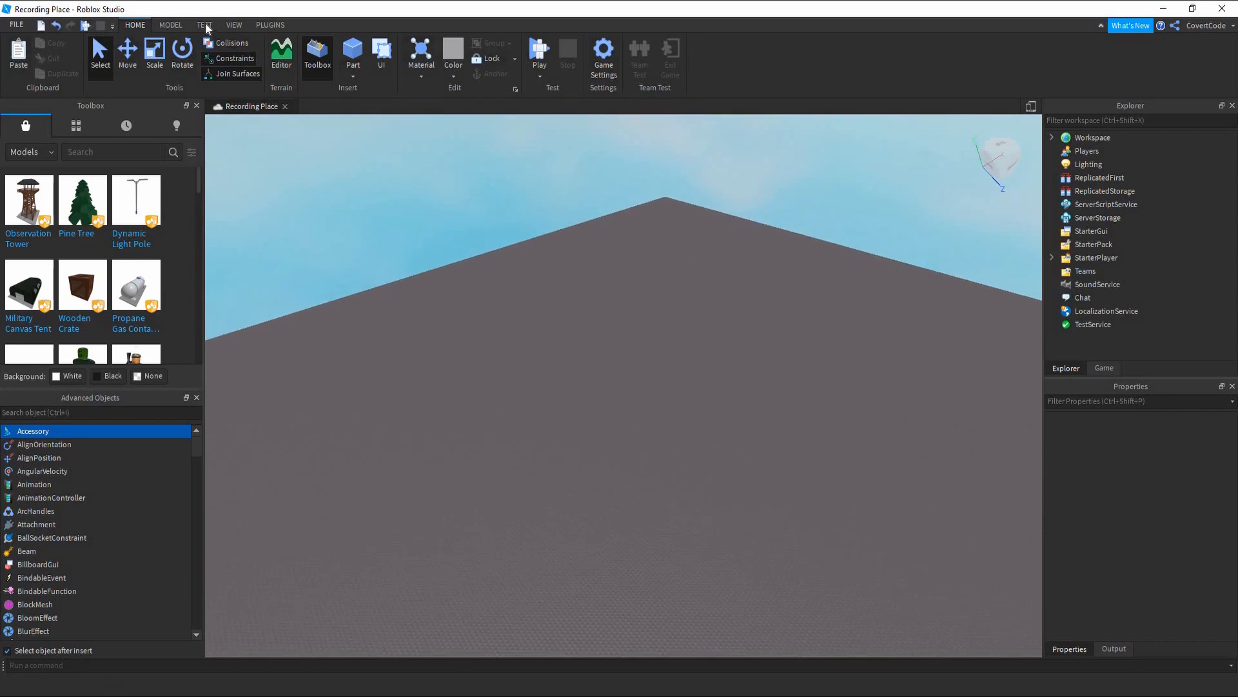
Browse the TEST and PLUGINS ribbons and Output log, then return to HOME and expand Workspace
left_click(203, 25)
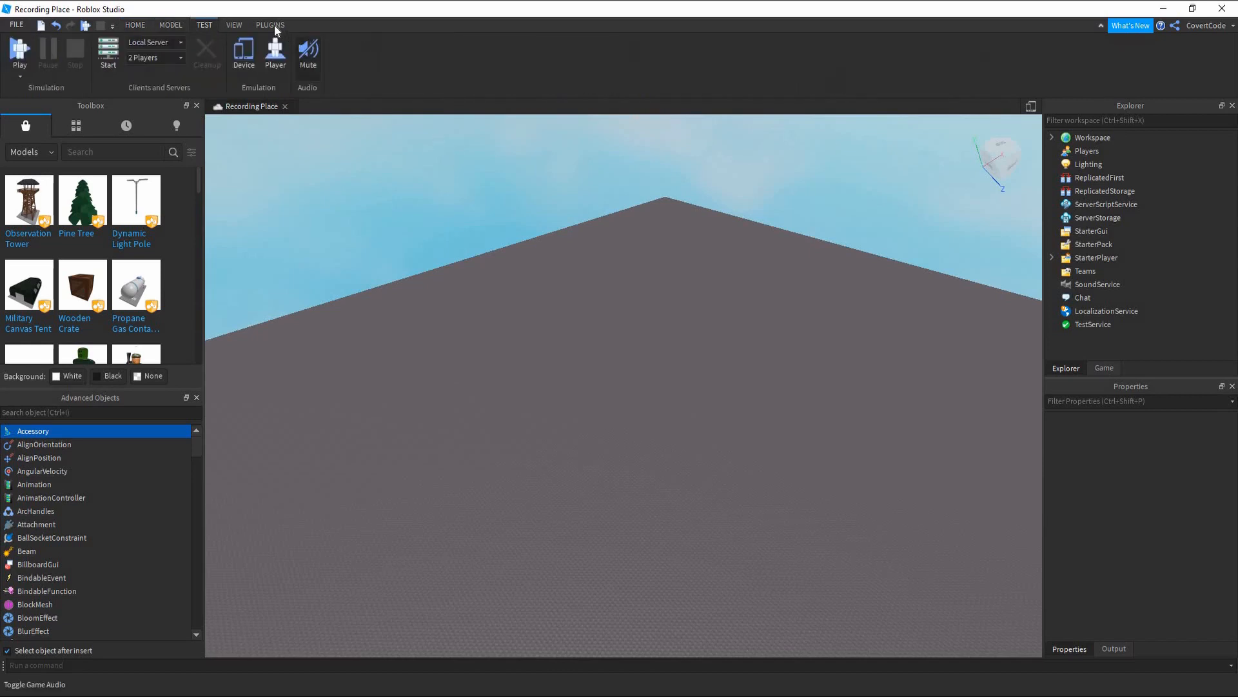
left_click(233, 24)
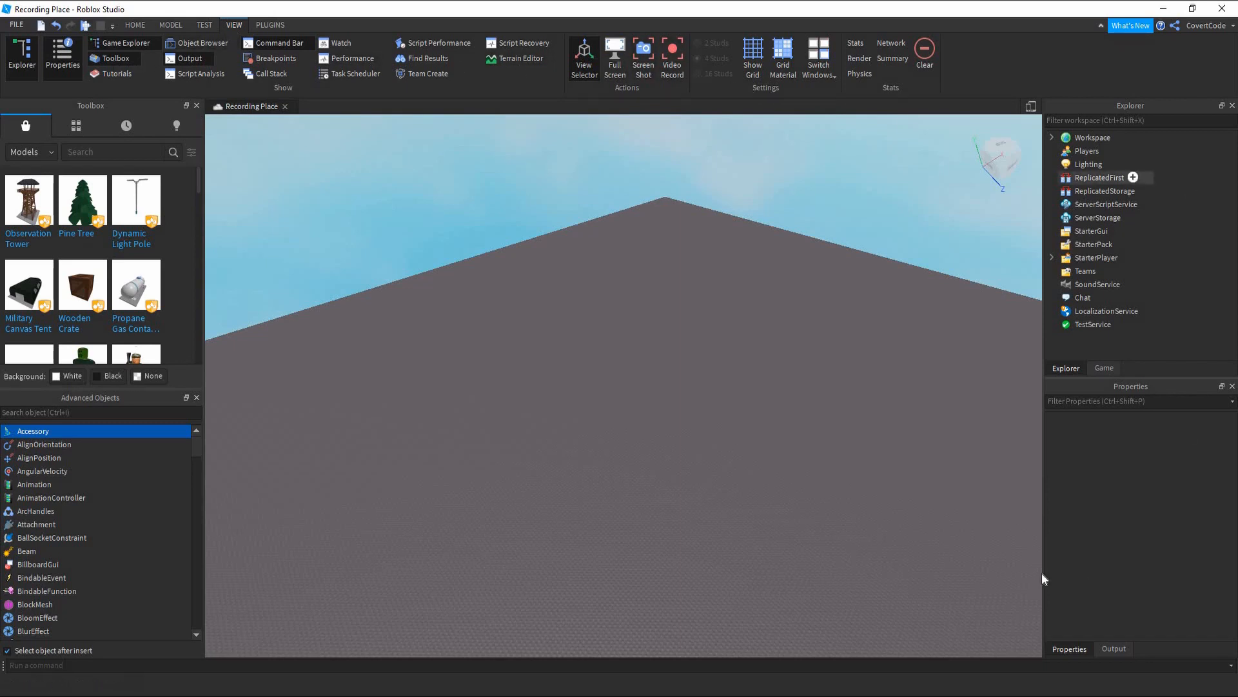
left_click(1113, 648)
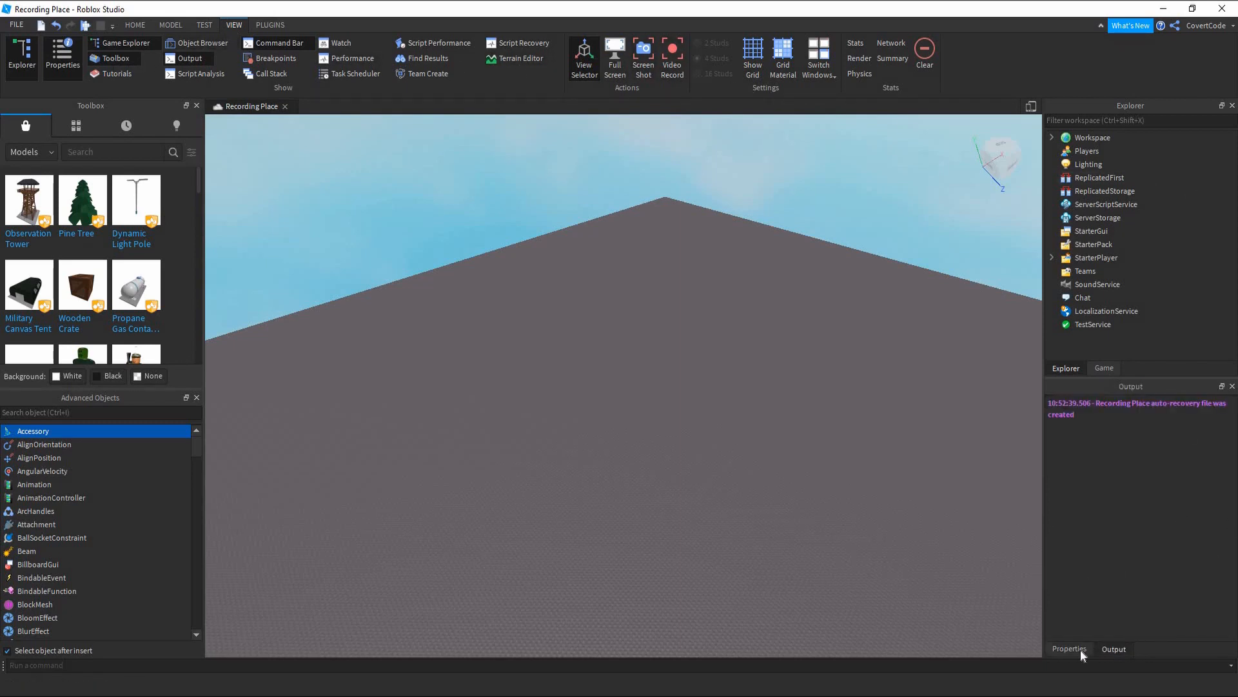
left_click(1068, 649)
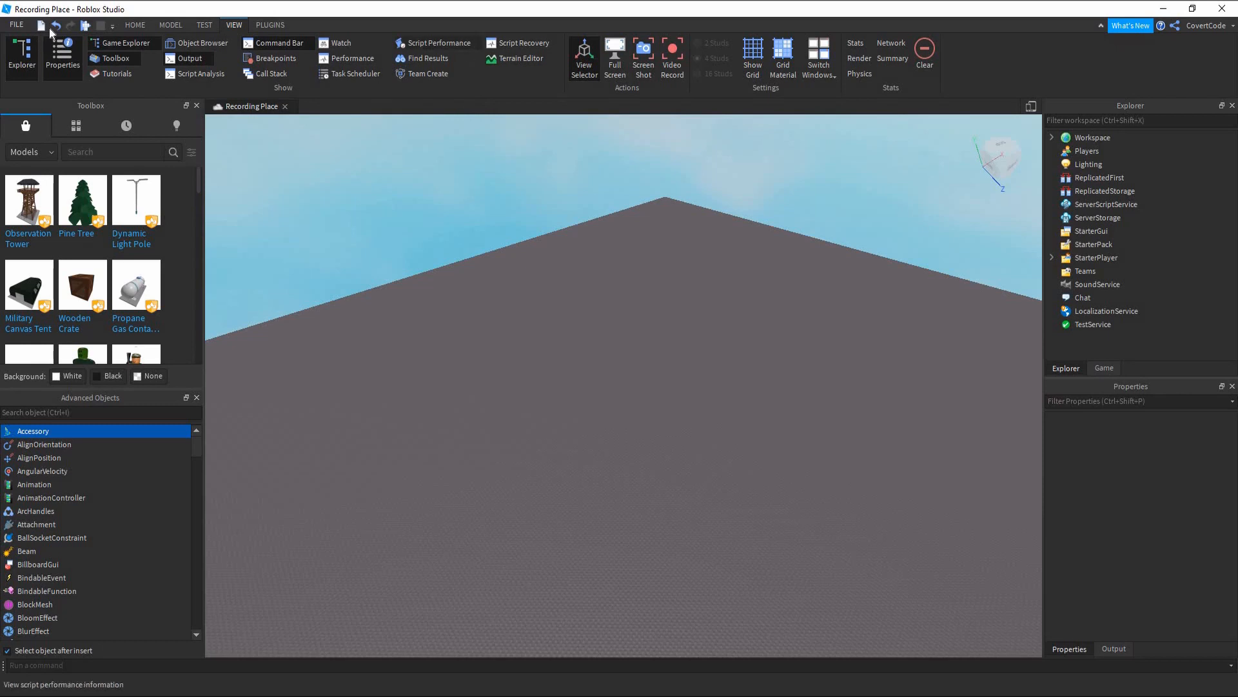
left_click(135, 24)
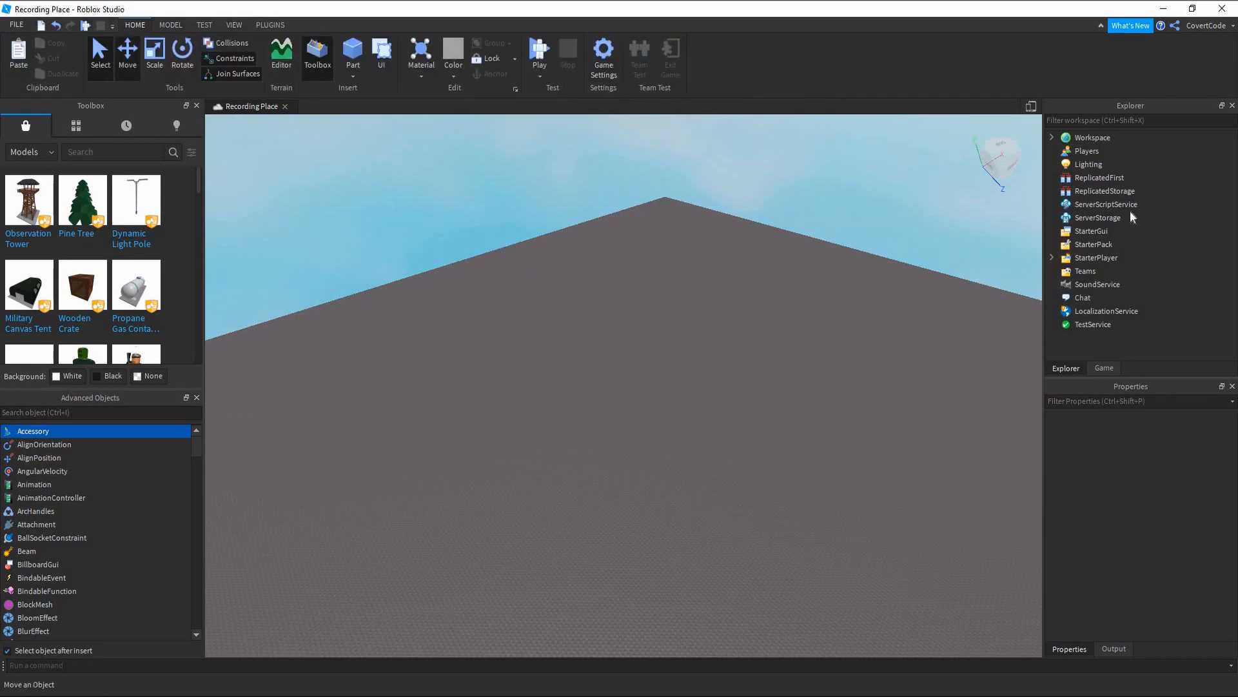
left_click(1053, 137)
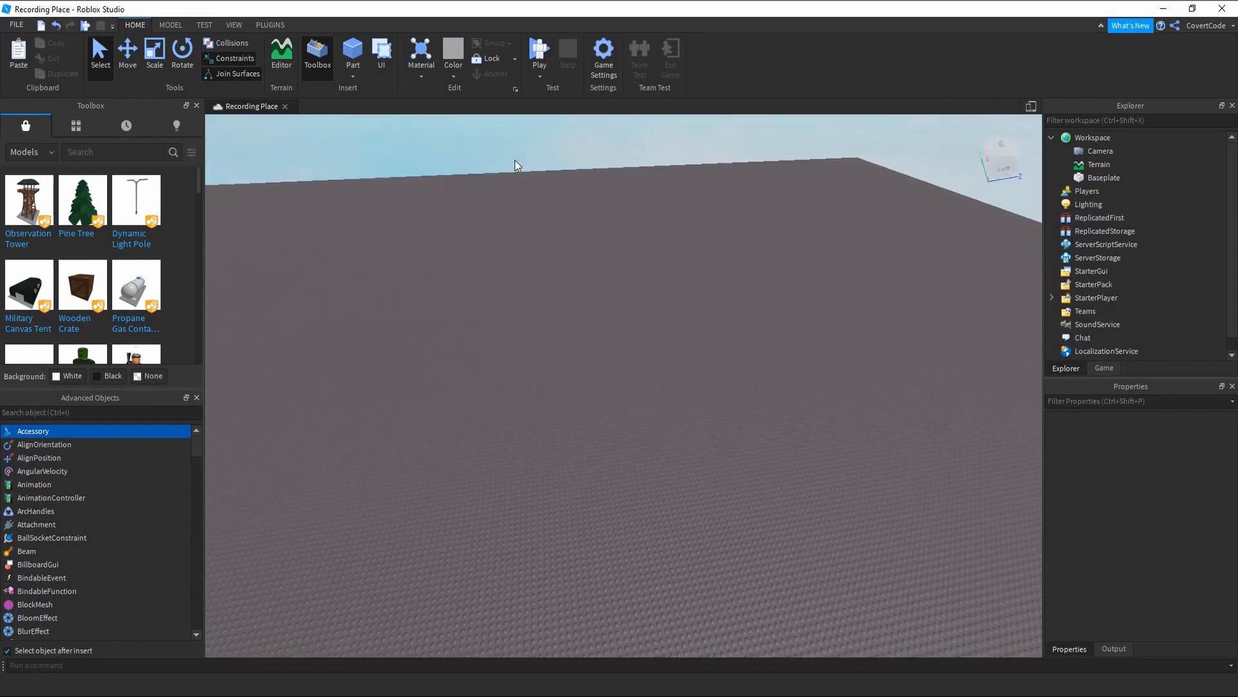
mouse_move(505, 151)
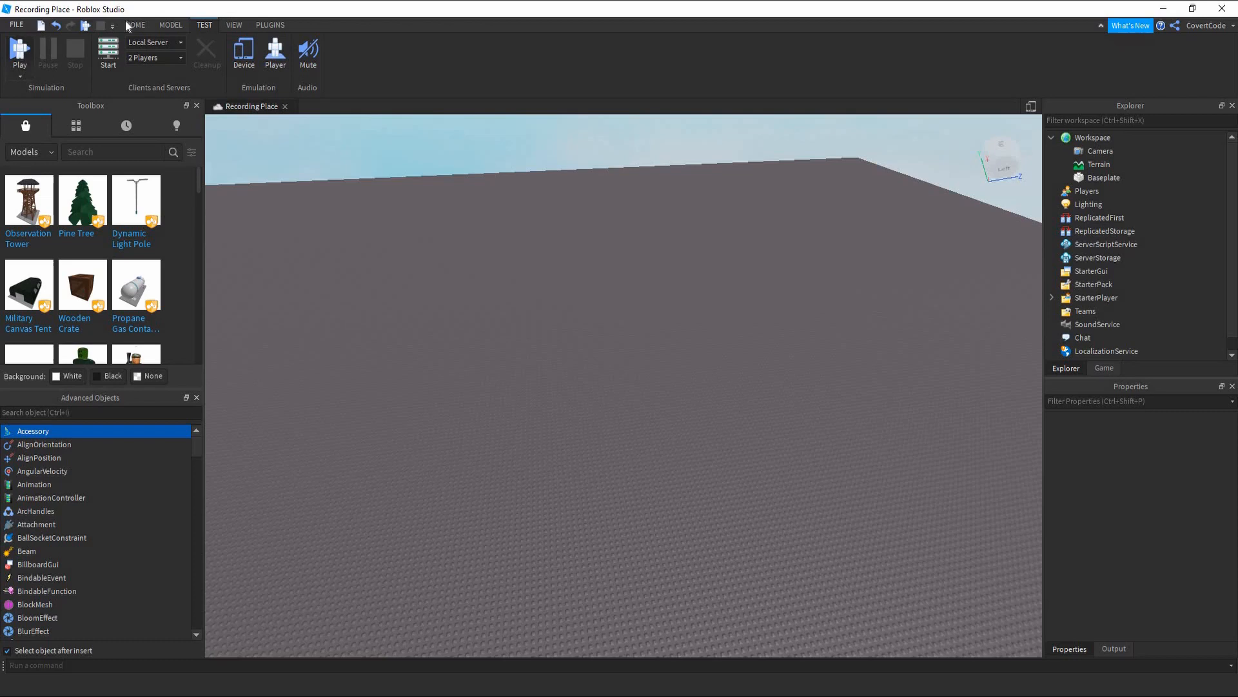
left_click(134, 25)
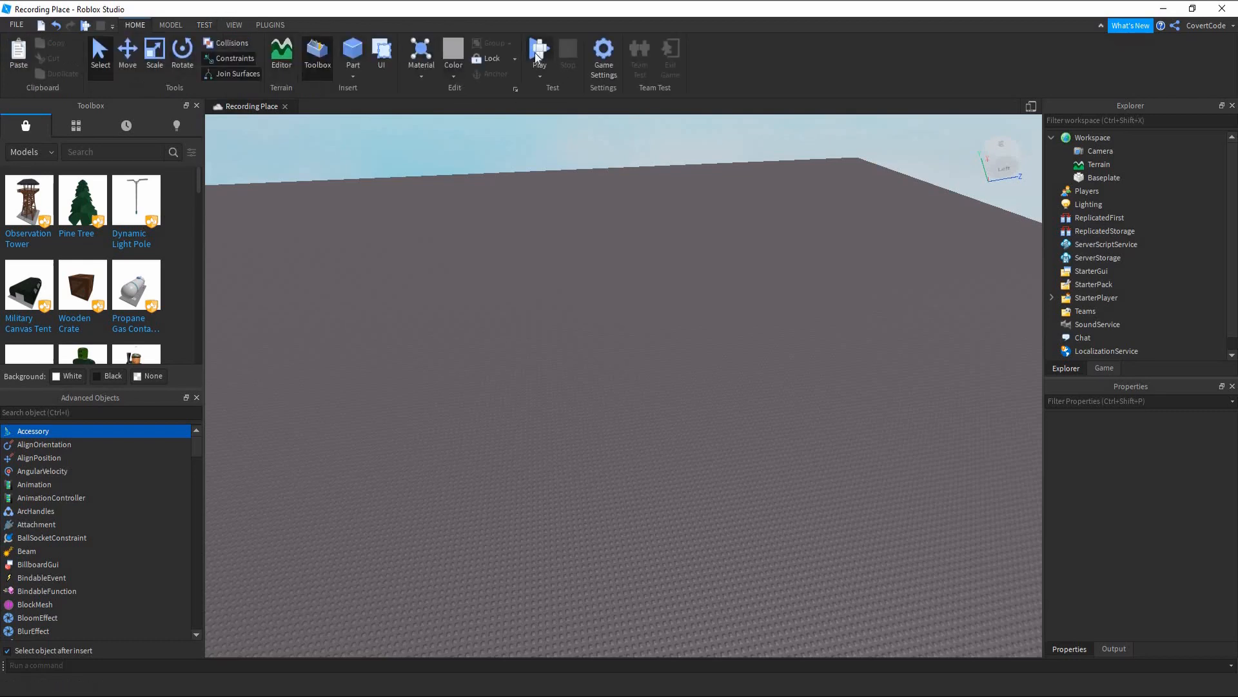
left_click(539, 54)
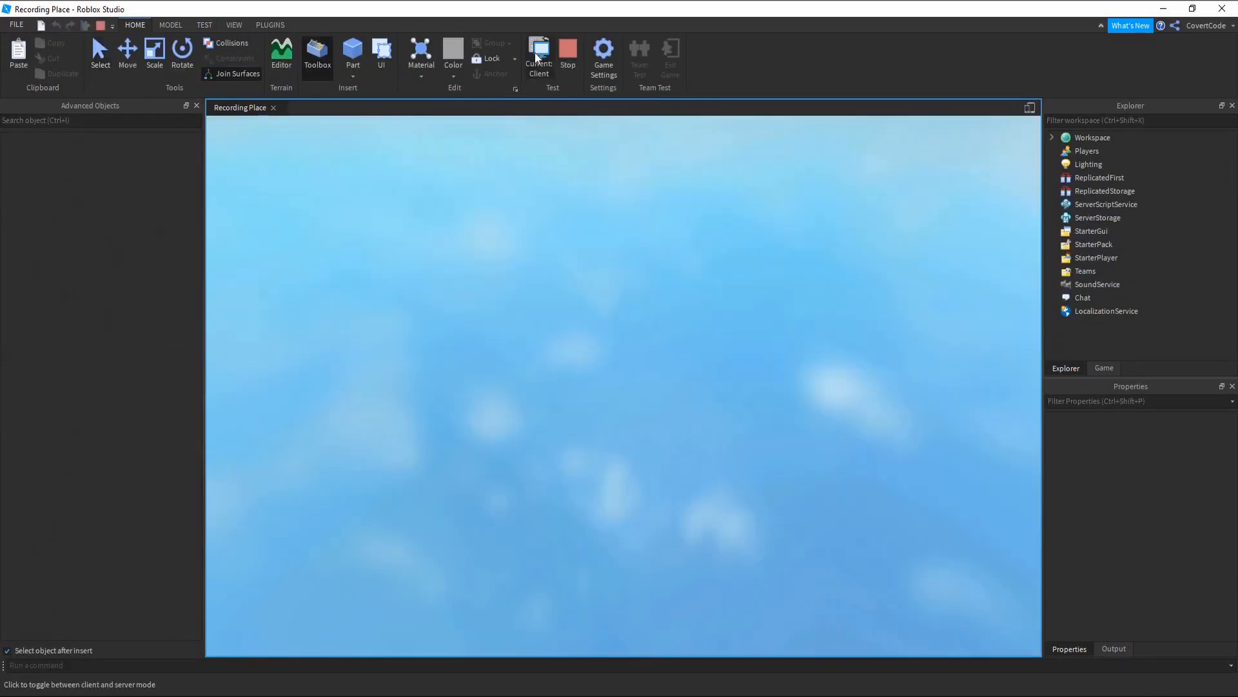
left_click(539, 55)
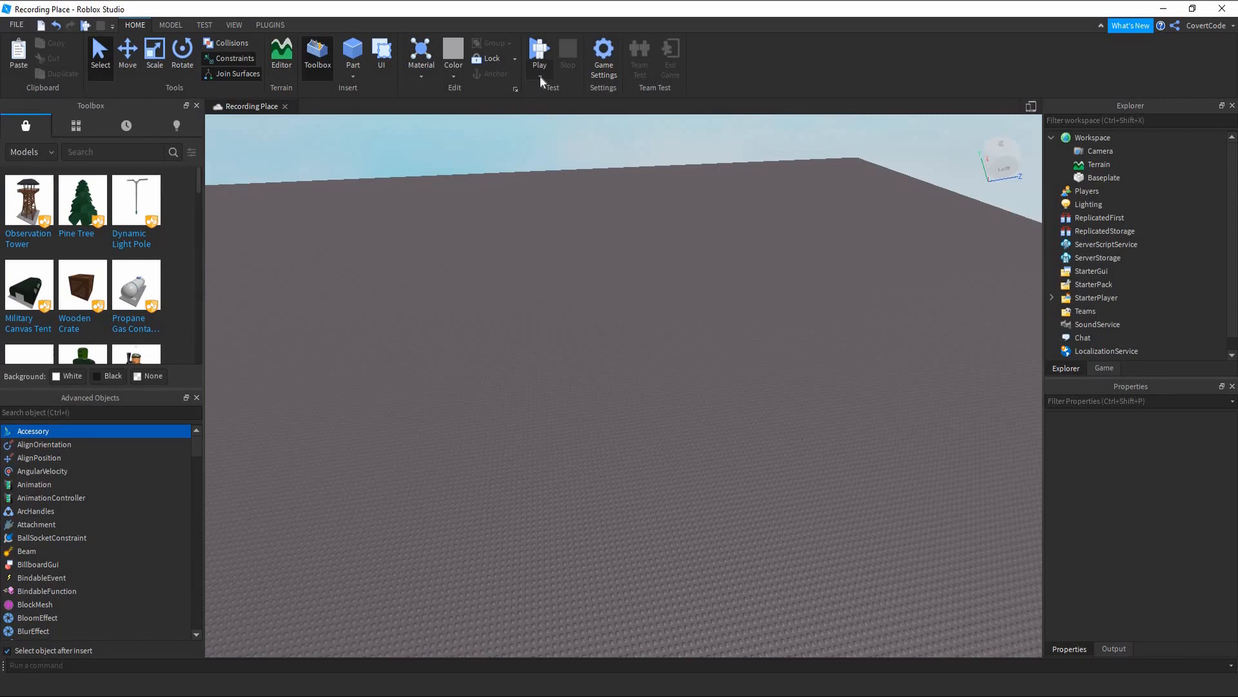
Set the default test mode to Run, simulating without a player character
left_click(539, 58)
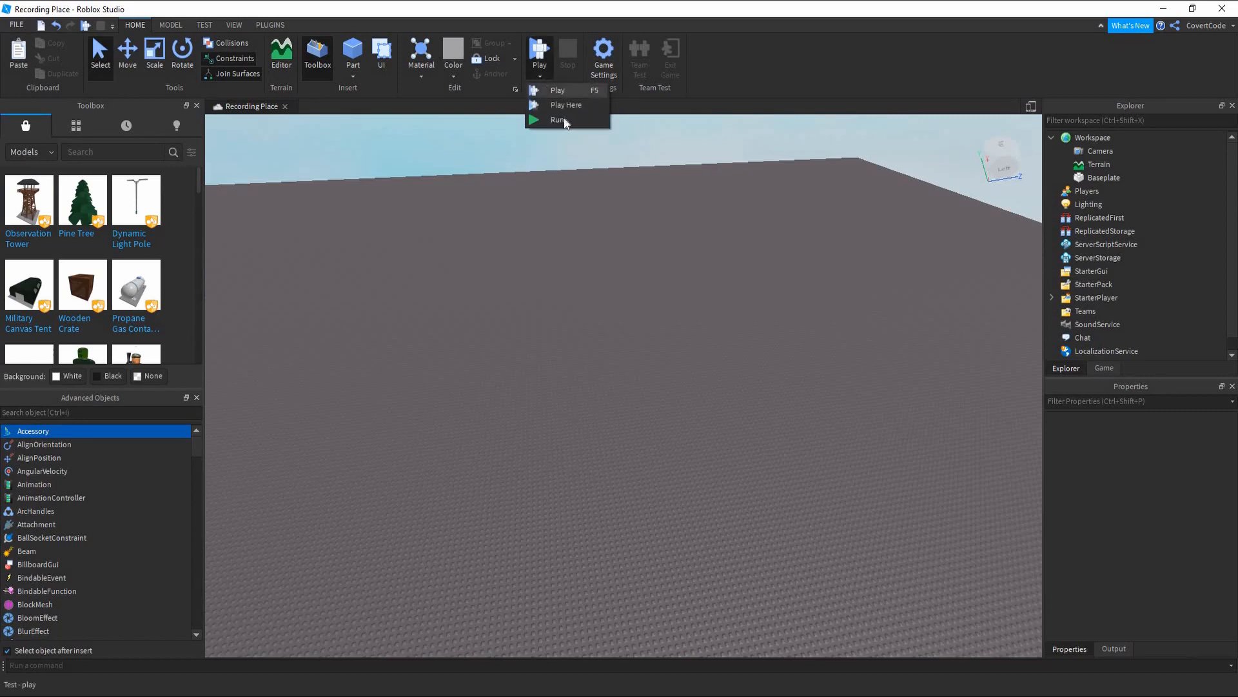
left_click(551, 118)
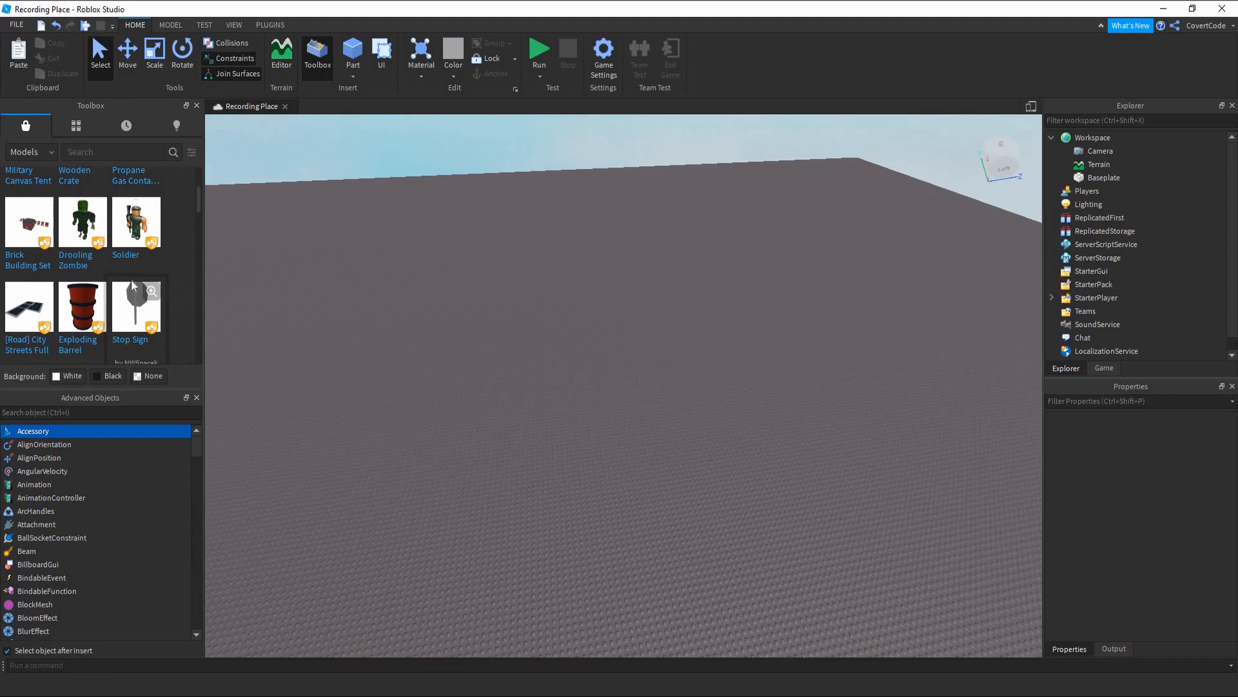
mouse_move(498, 331)
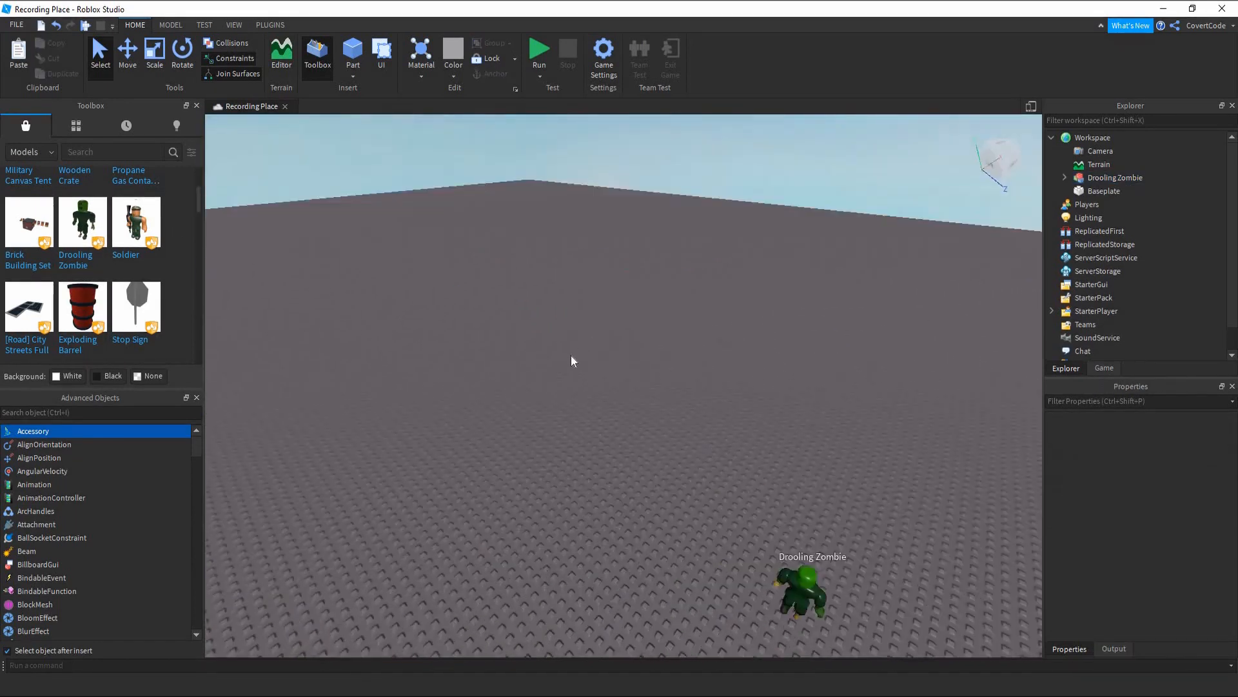
Run a simulation of the place with the Drooling Zombie, then stop it
left_click(540, 53)
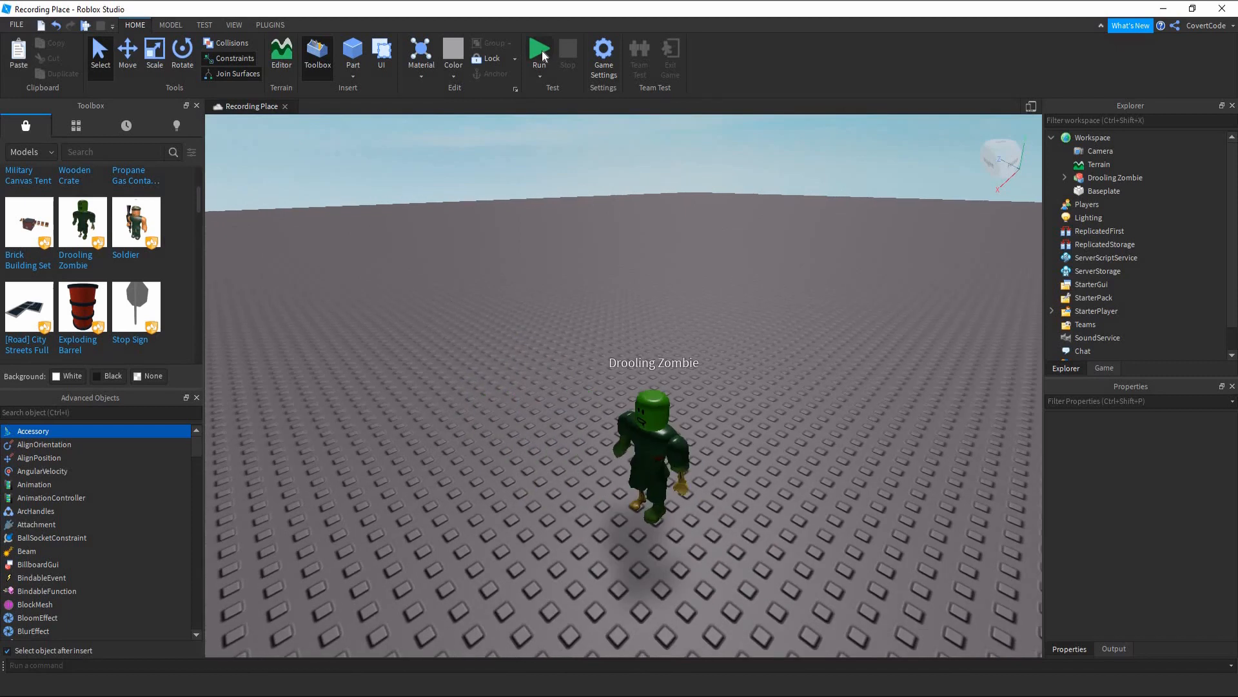
left_click(540, 55)
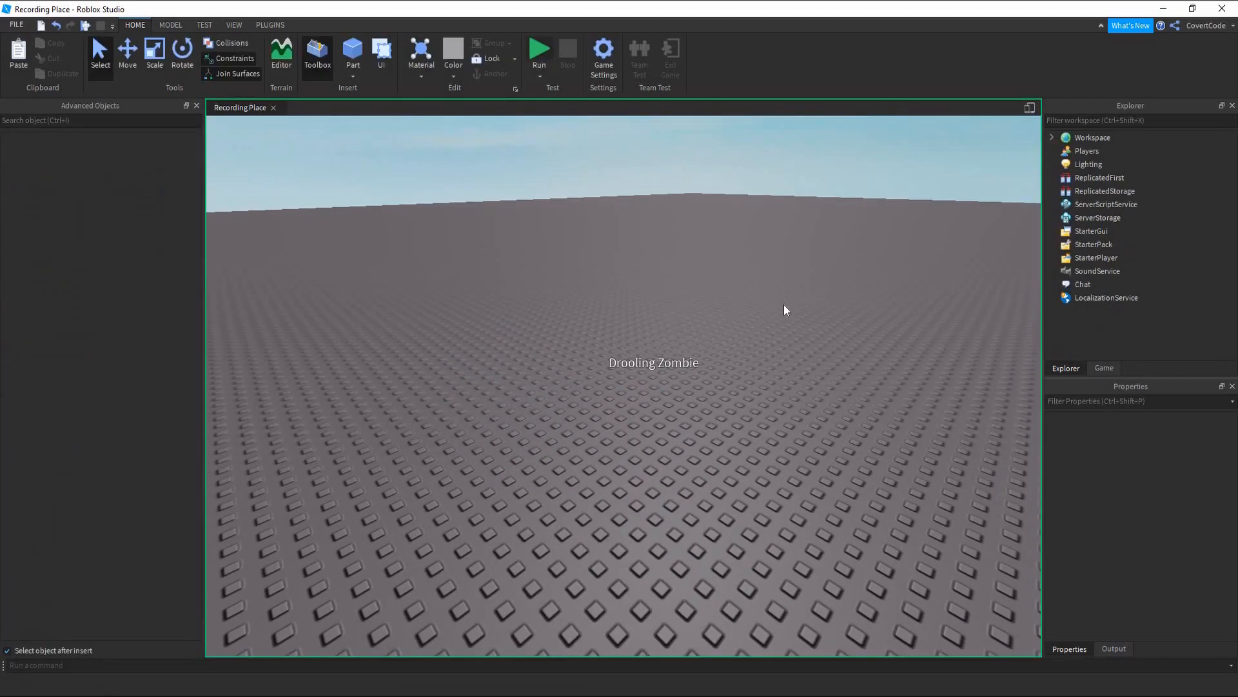
left_click(540, 51)
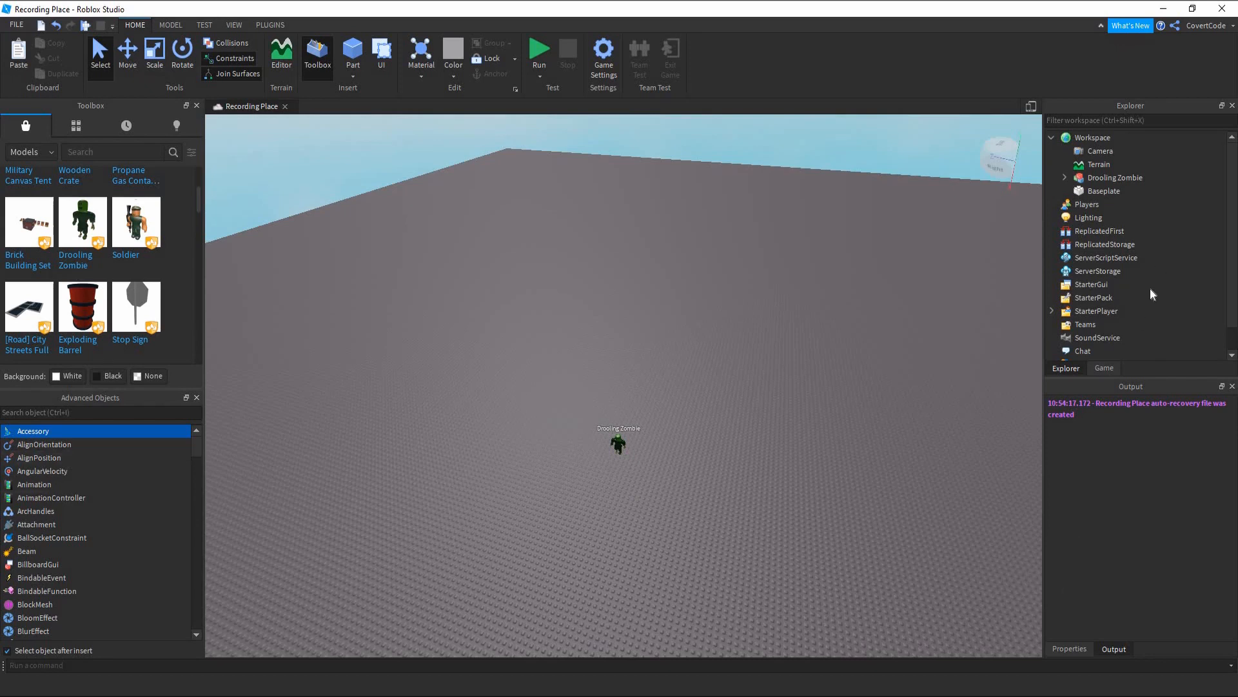
mouse_move(94, 187)
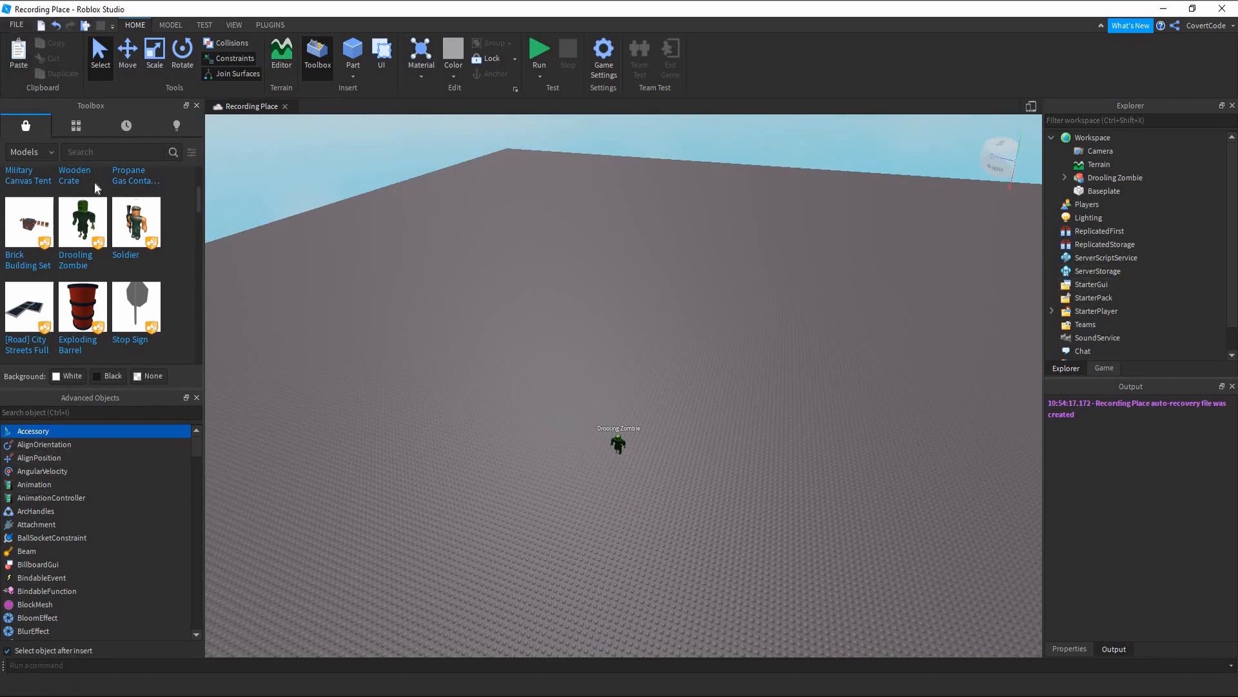